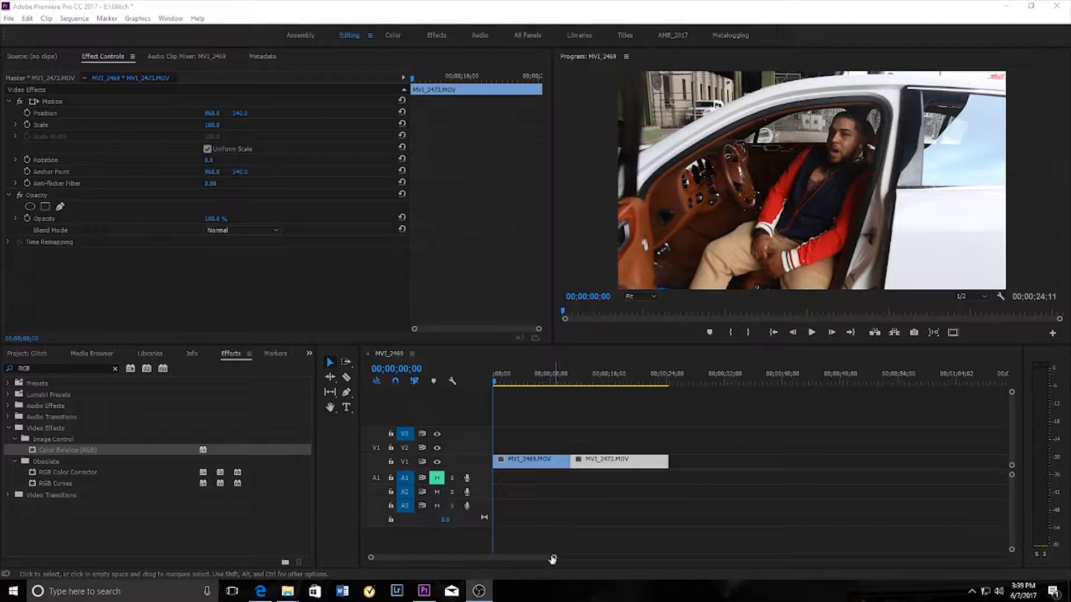
Preview MVI_2469 and MVI_2473, then copy each from V1 onto V2 and V3.
click(590, 381)
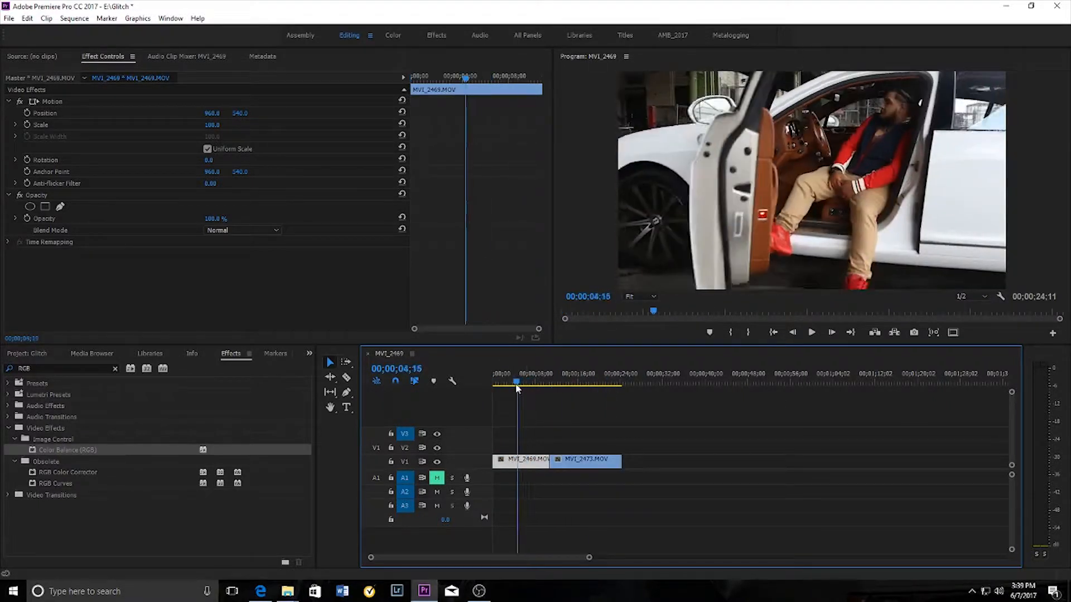
click(587, 383)
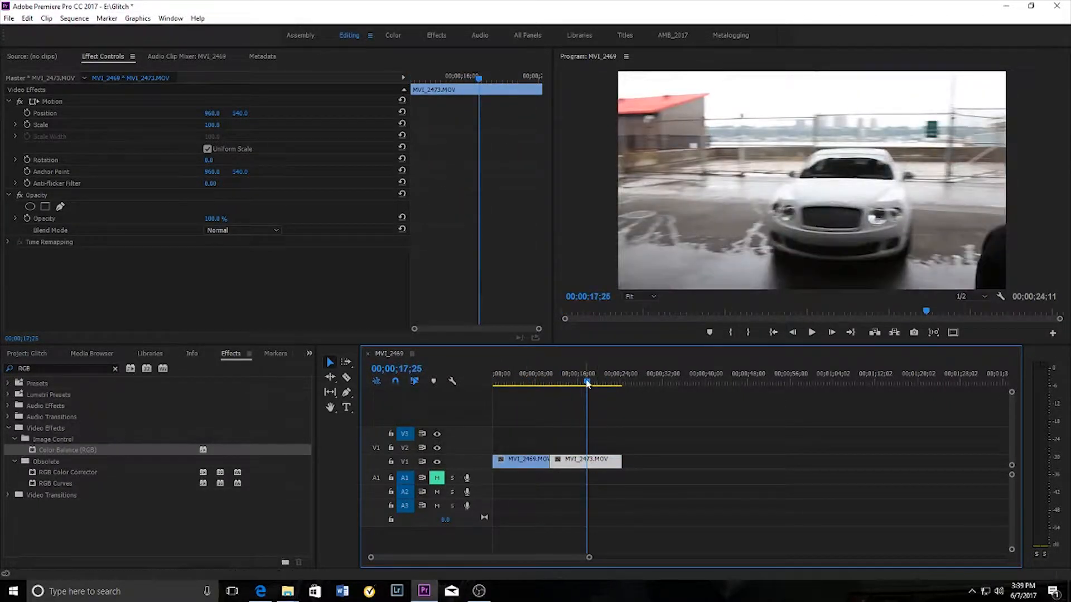
click(550, 374)
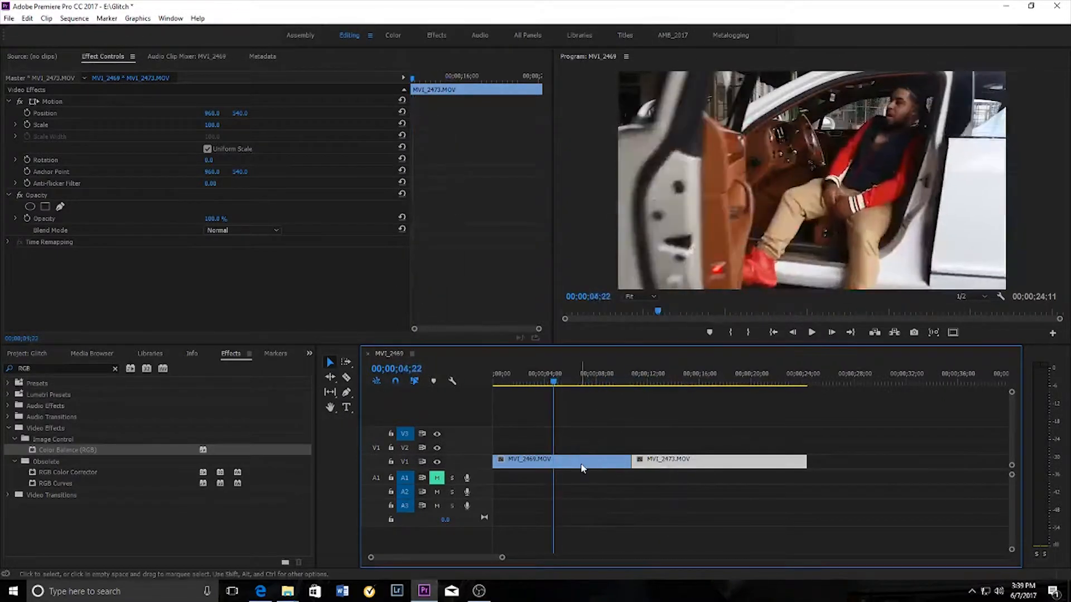
right_click(560, 460)
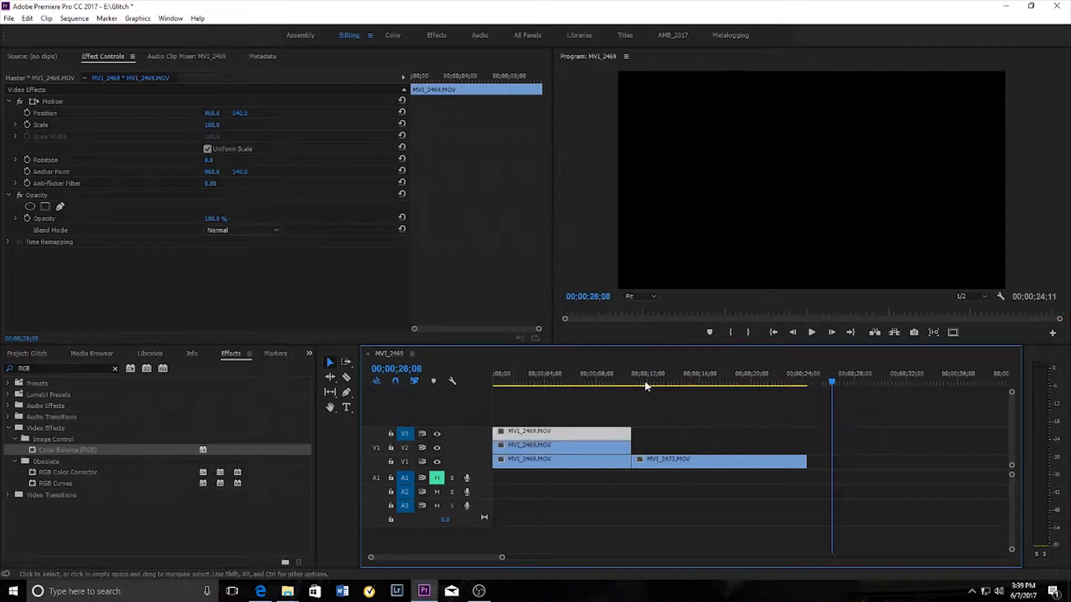
right_click(669, 459)
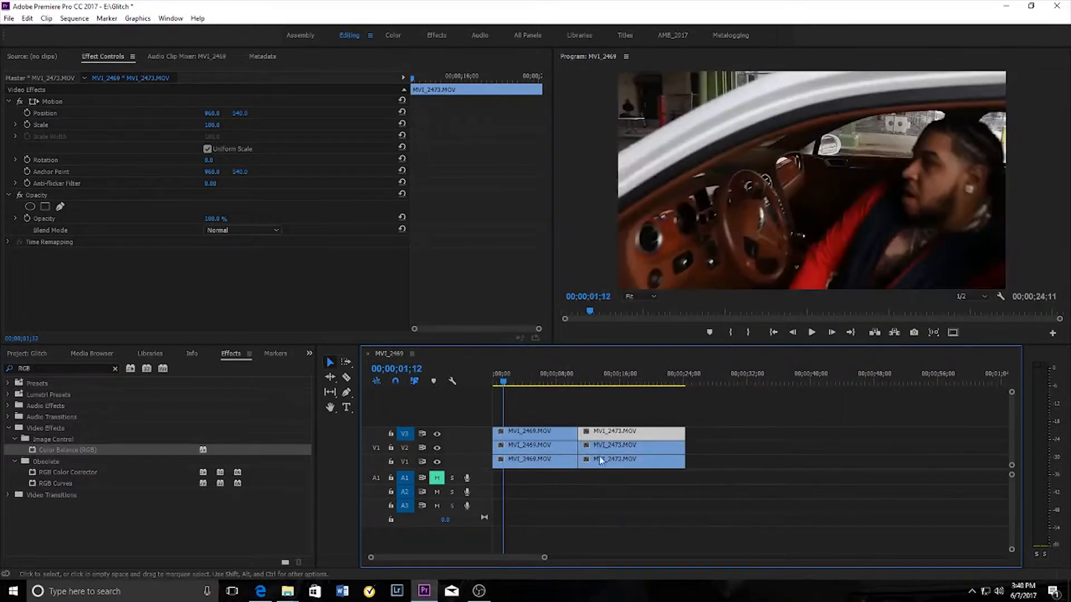
Select the V1 and V2 clips, apply Color Balance (RGB), and open MVI_2469's top copy.
click(630, 460)
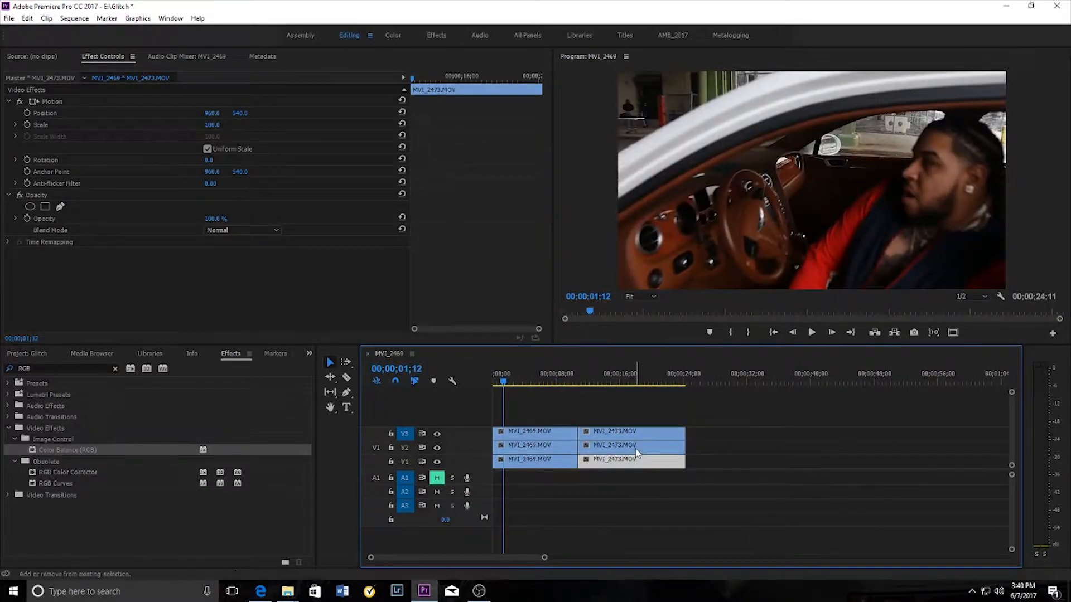
click(529, 444)
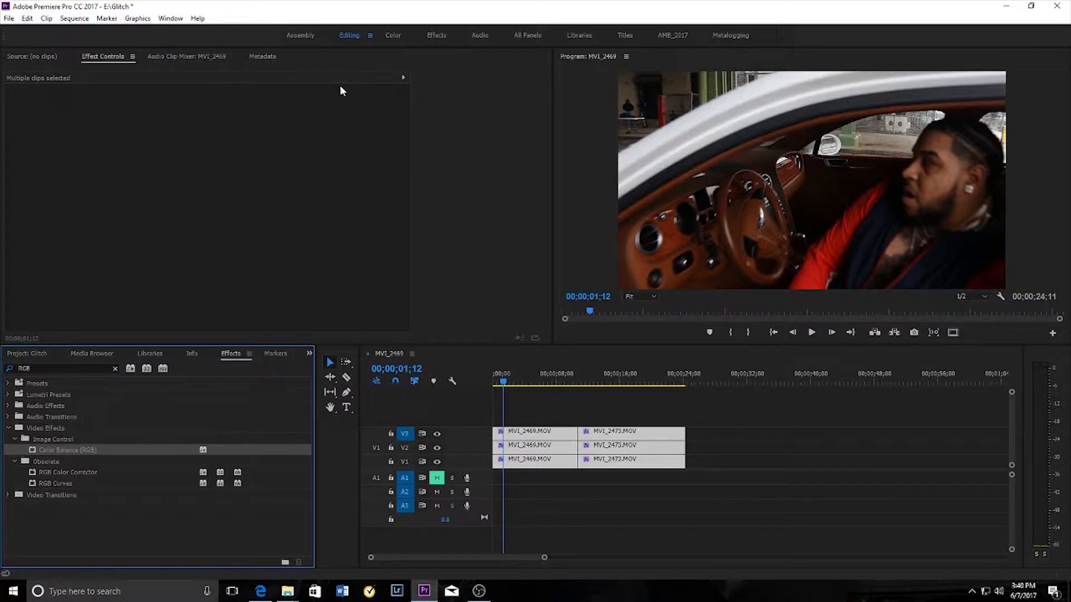
mouse_move(523, 361)
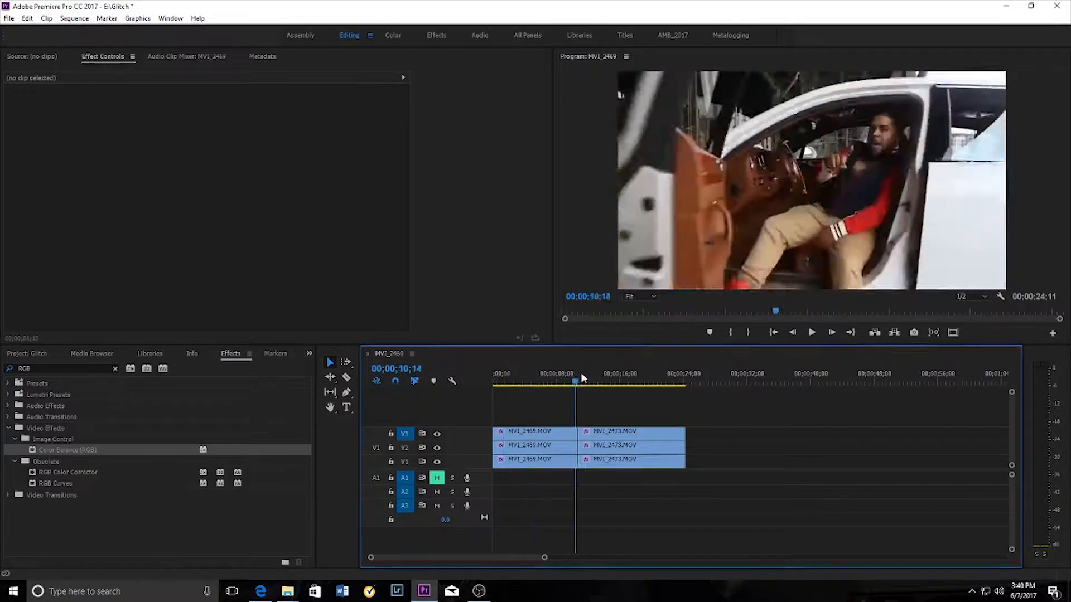
click(529, 431)
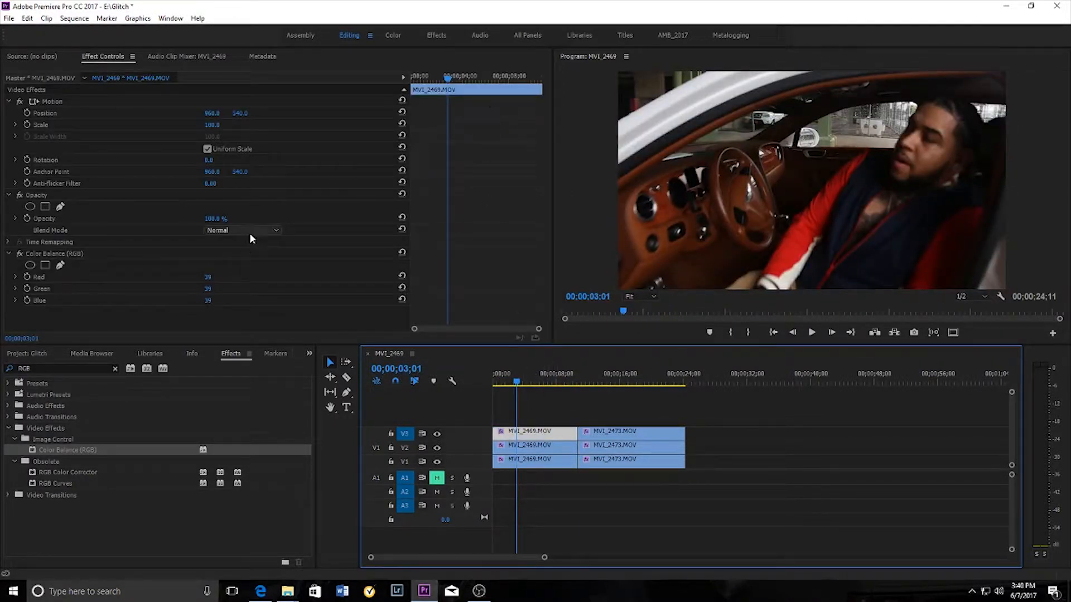
Tint MVI_2469's V2 copy green and its V1 copy pure blue (0/0/200).
click(243, 229)
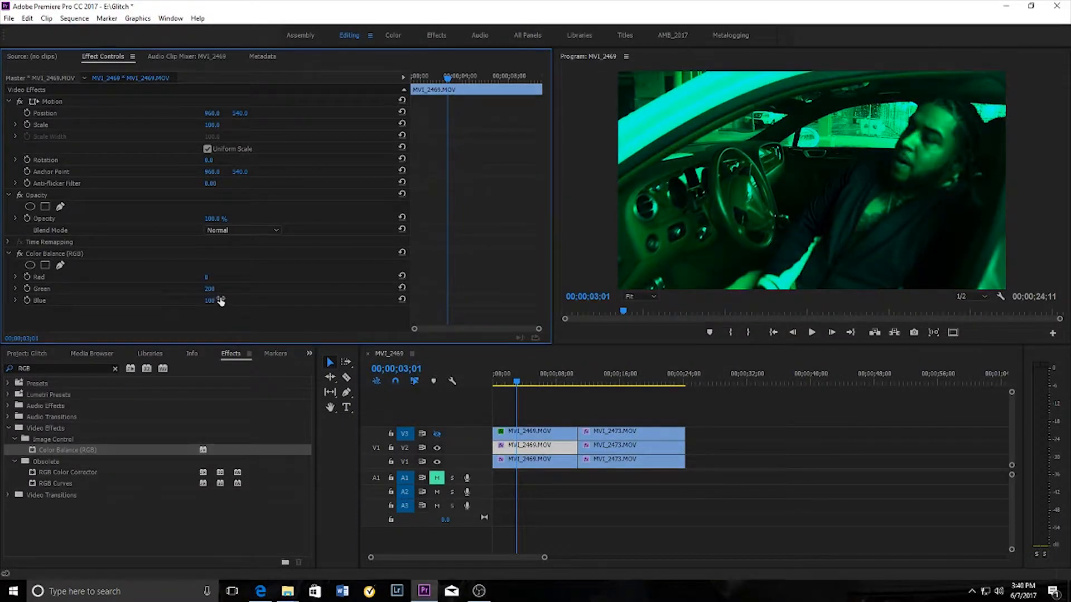
drag(212, 300, 206, 300)
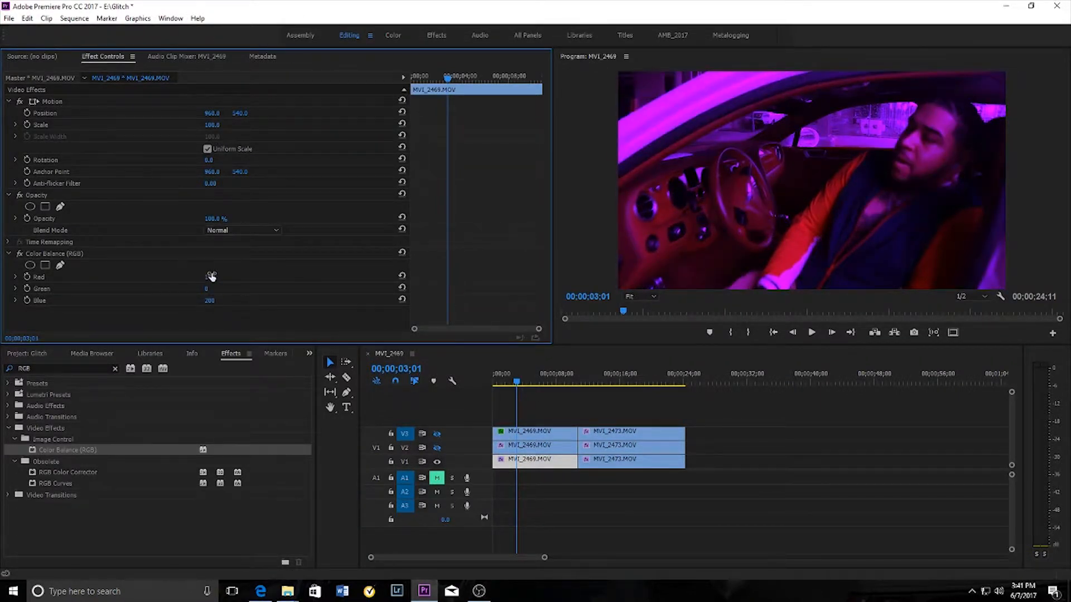
drag(212, 276, 204, 277)
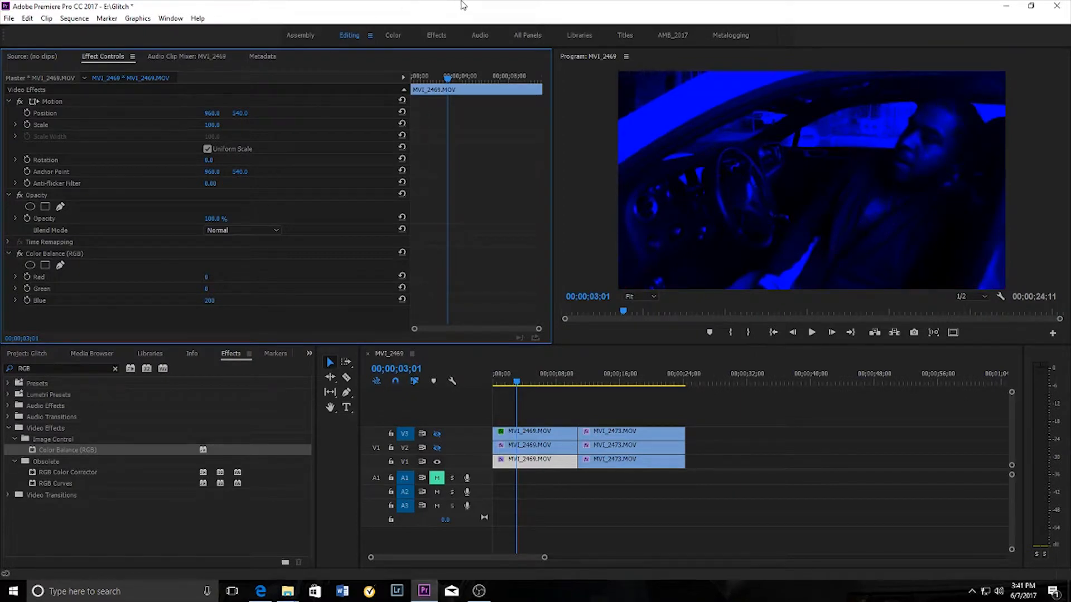
mouse_move(657, 233)
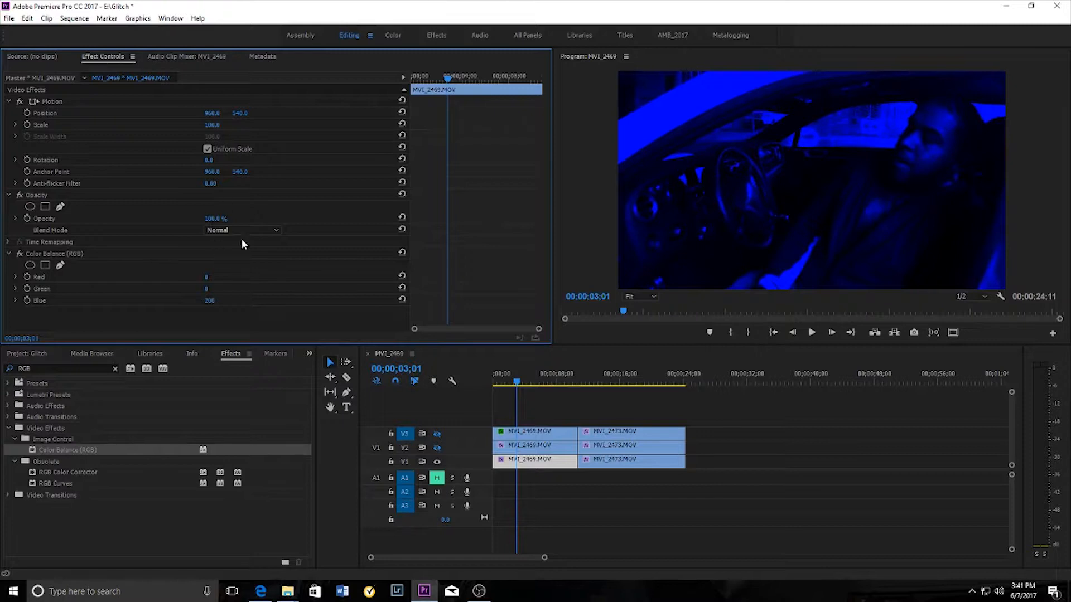
Set MVI_2469's tinted copies to Screen blend mode, toggling V3 visibility to check the preview.
click(241, 231)
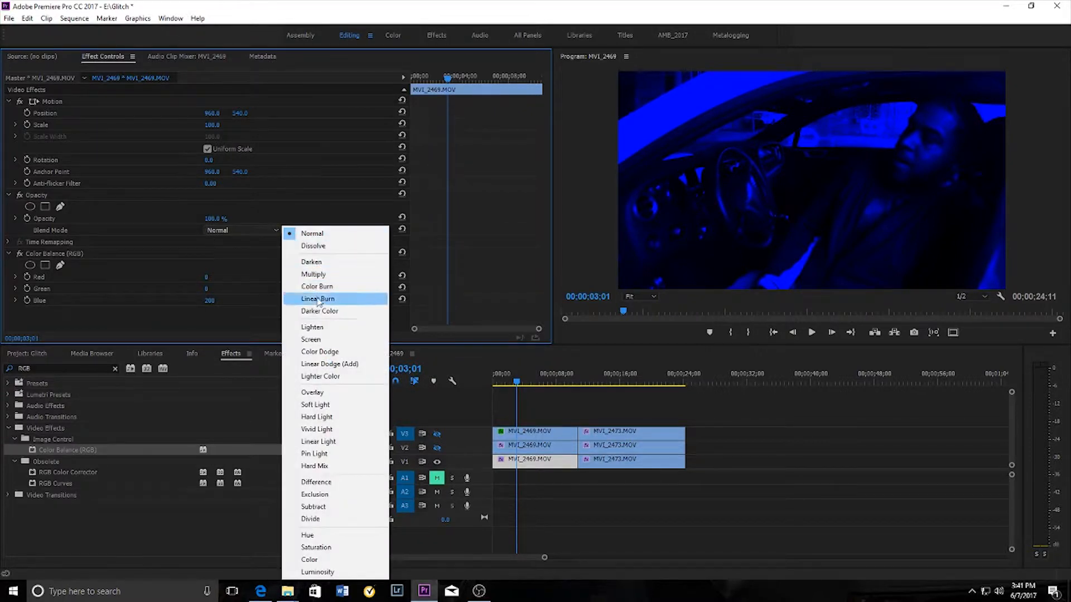
mouse_move(314, 379)
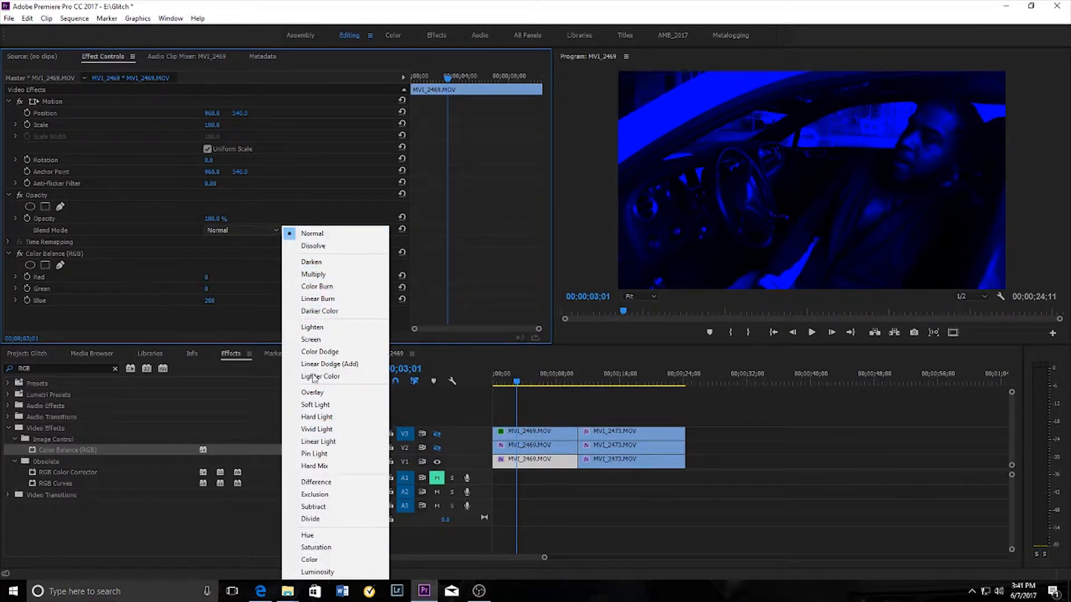
mouse_move(314, 405)
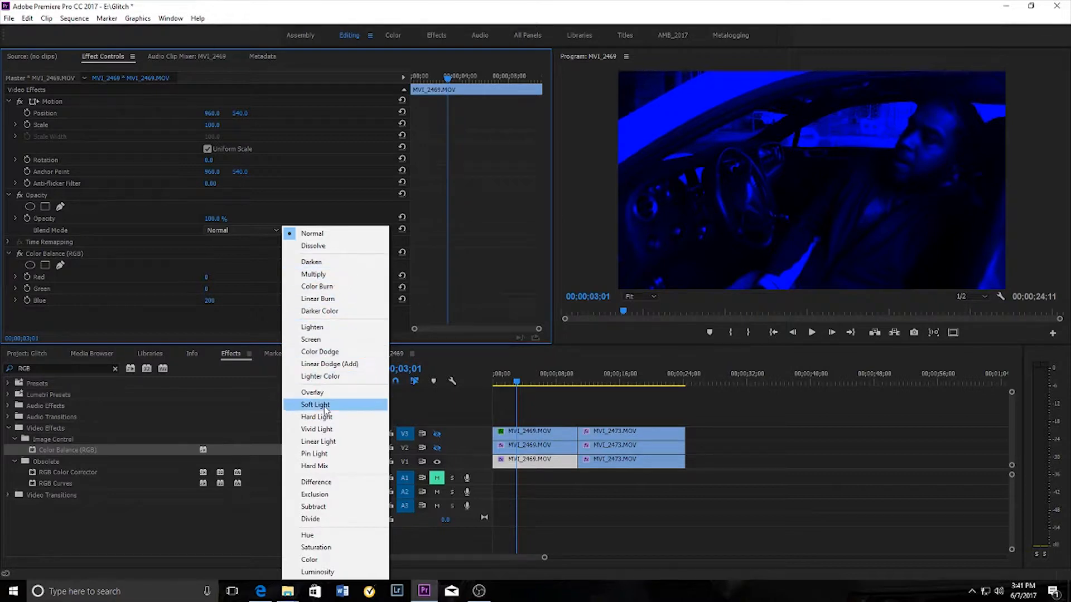
click(311, 339)
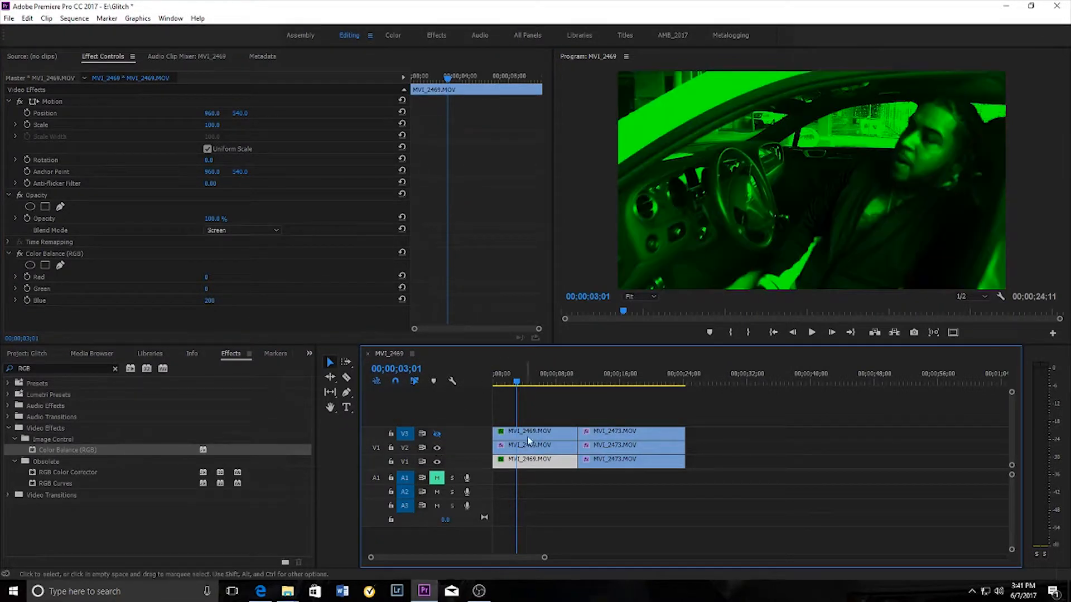
click(243, 230)
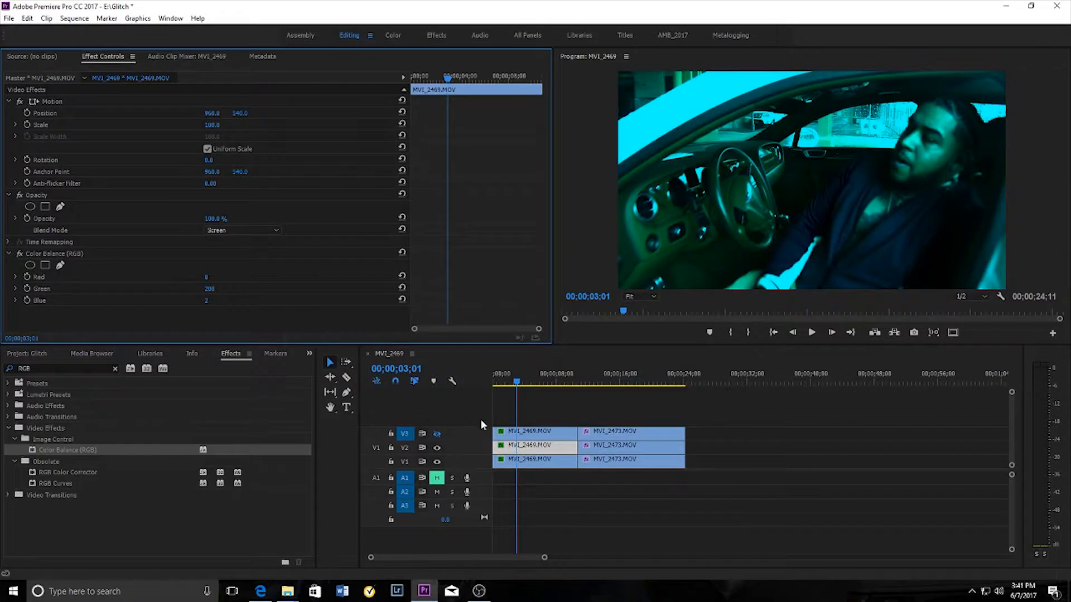
click(436, 434)
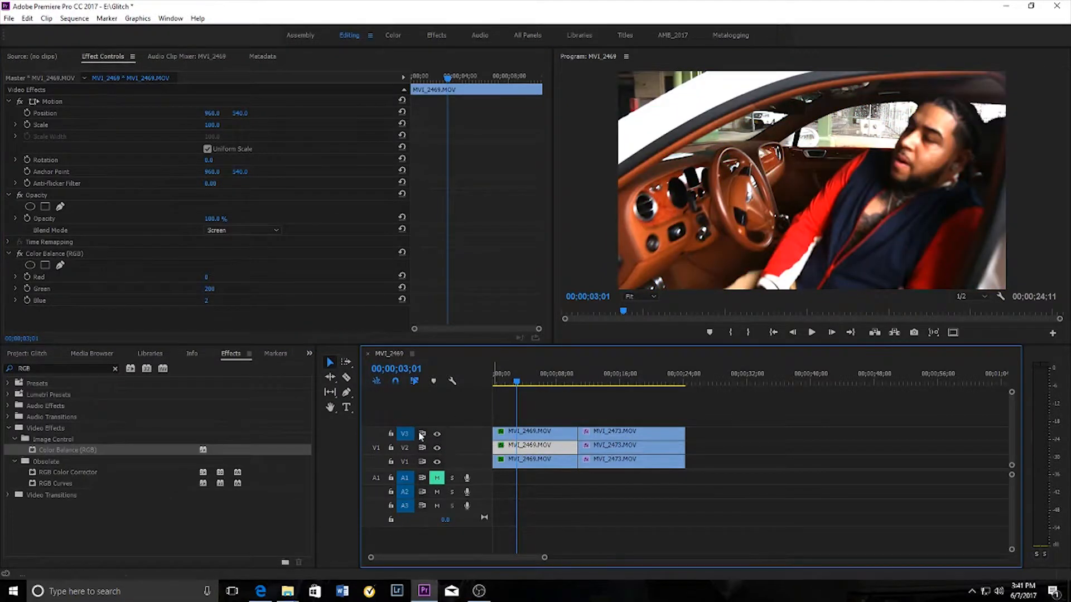
click(437, 434)
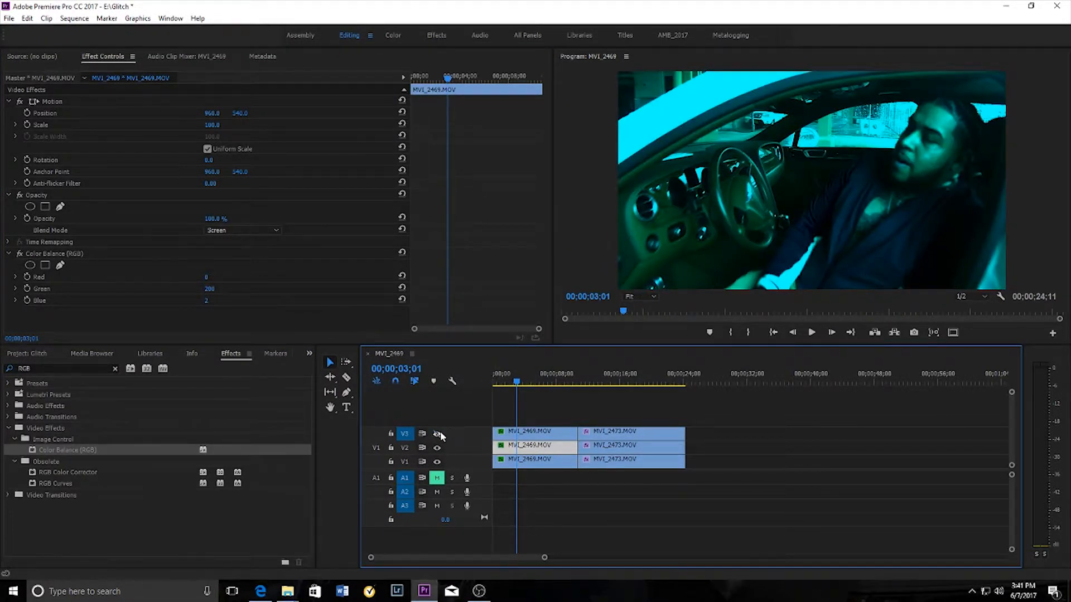
click(437, 434)
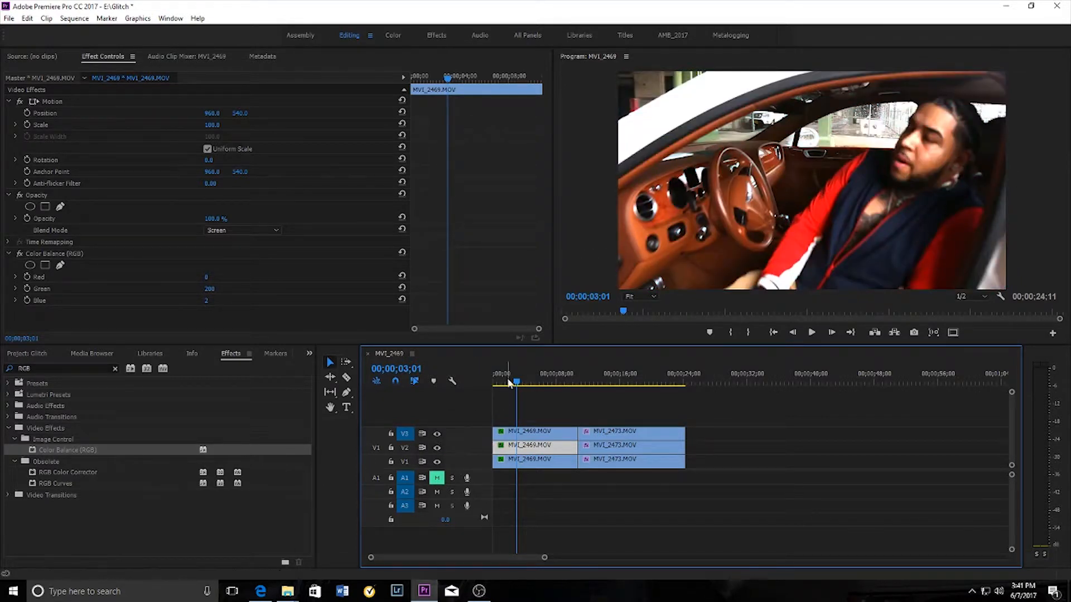
click(591, 381)
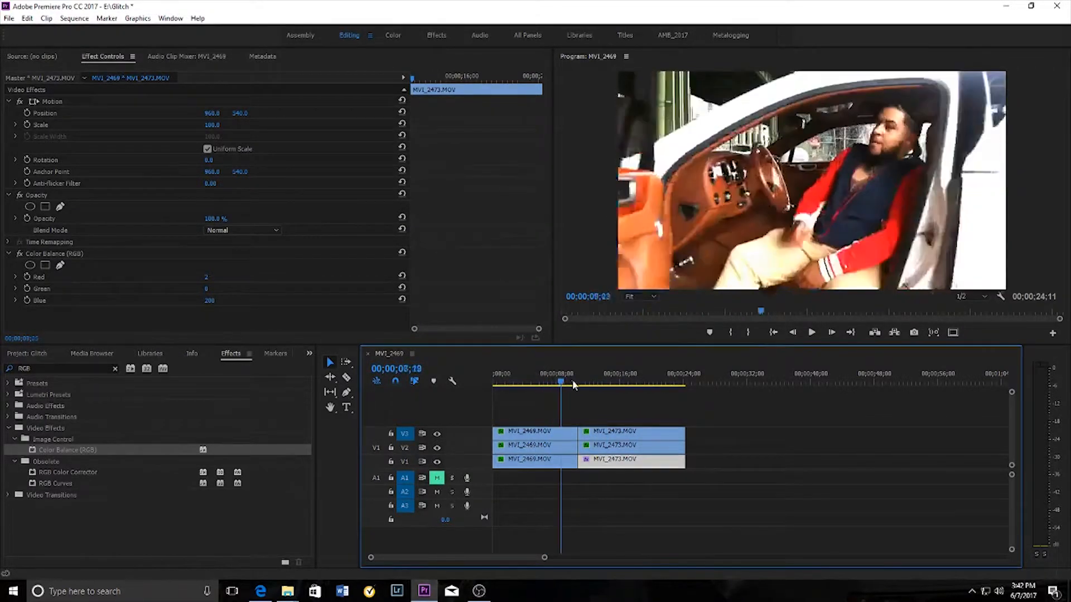
Scrub the playhead through MVI_2473's blue-tinted footage around ten seconds.
drag(574, 384, 556, 384)
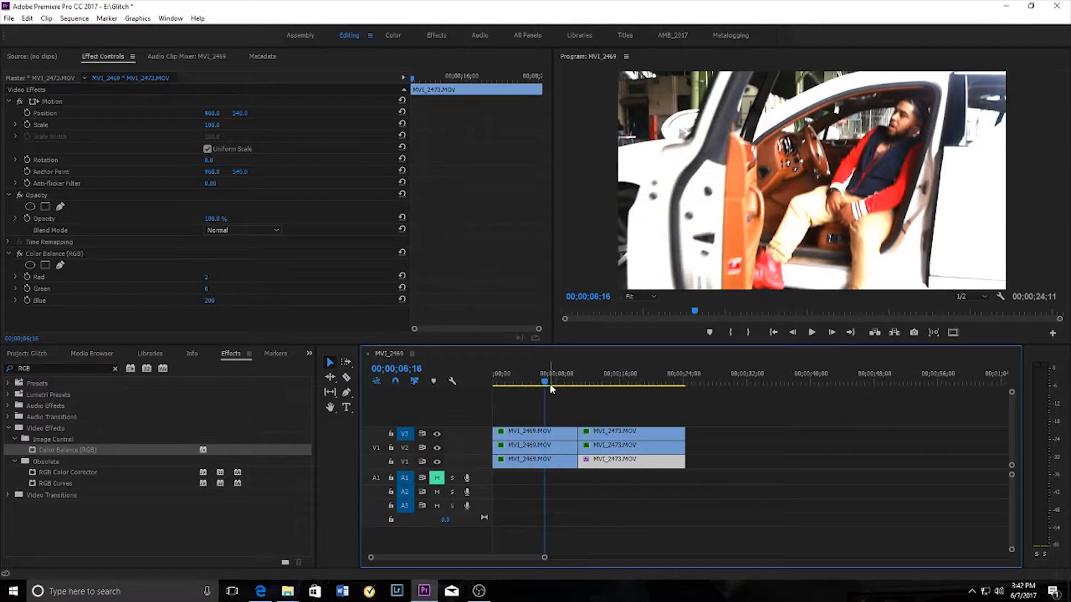
drag(545, 383, 592, 383)
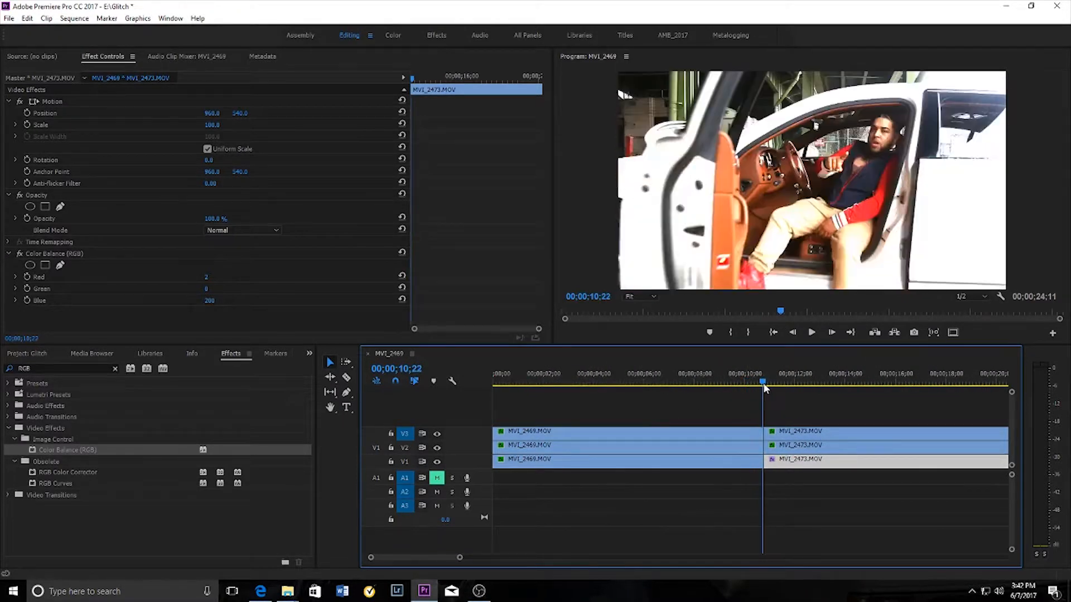
Step frame by frame around the ten-second cut to place playhead slices.
click(793, 332)
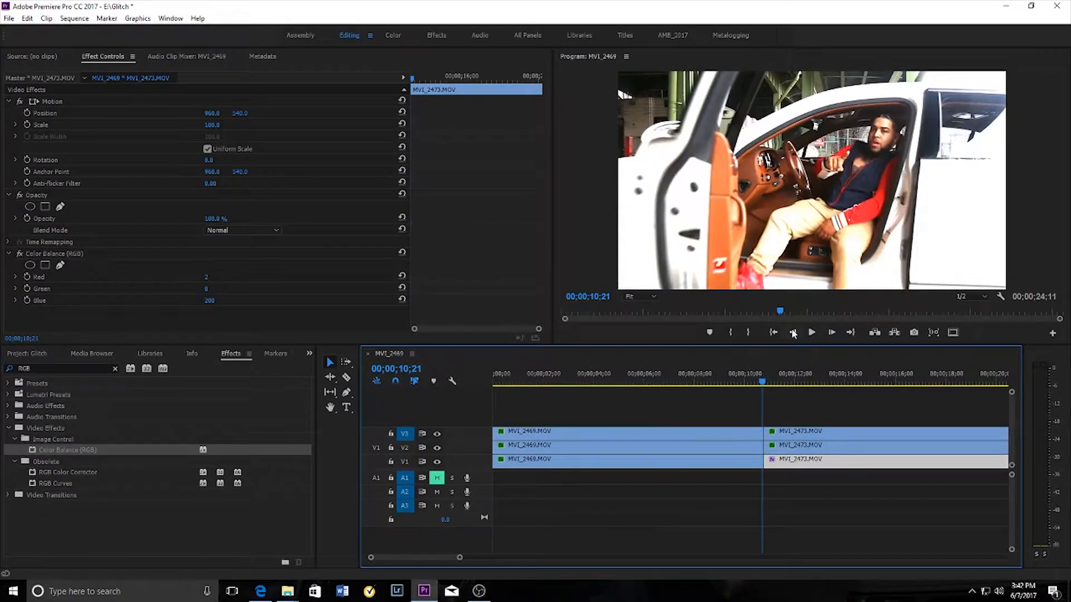
mouse_move(794, 332)
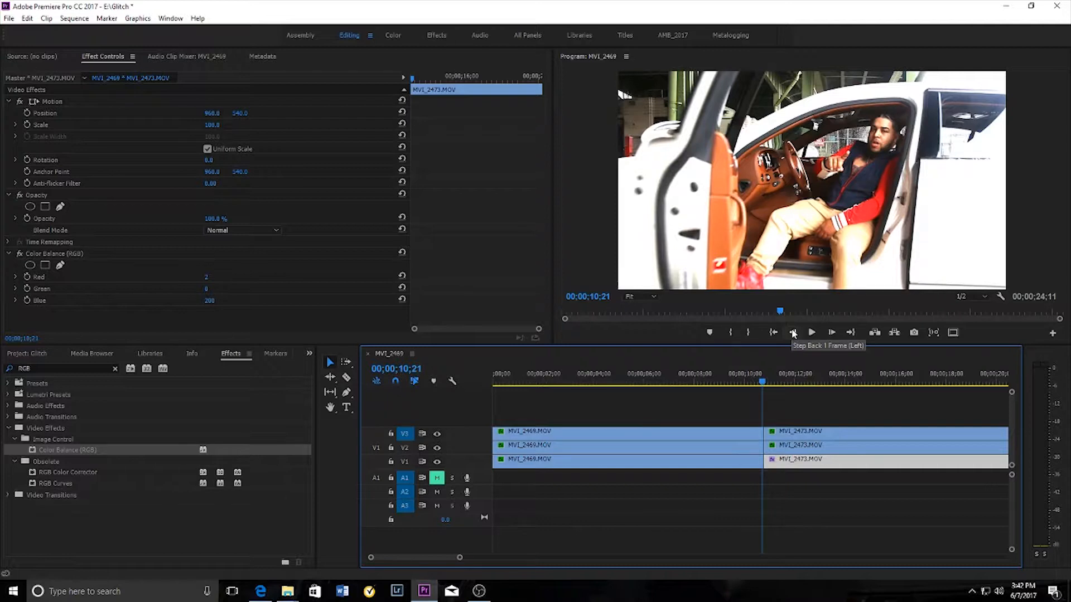
click(793, 332)
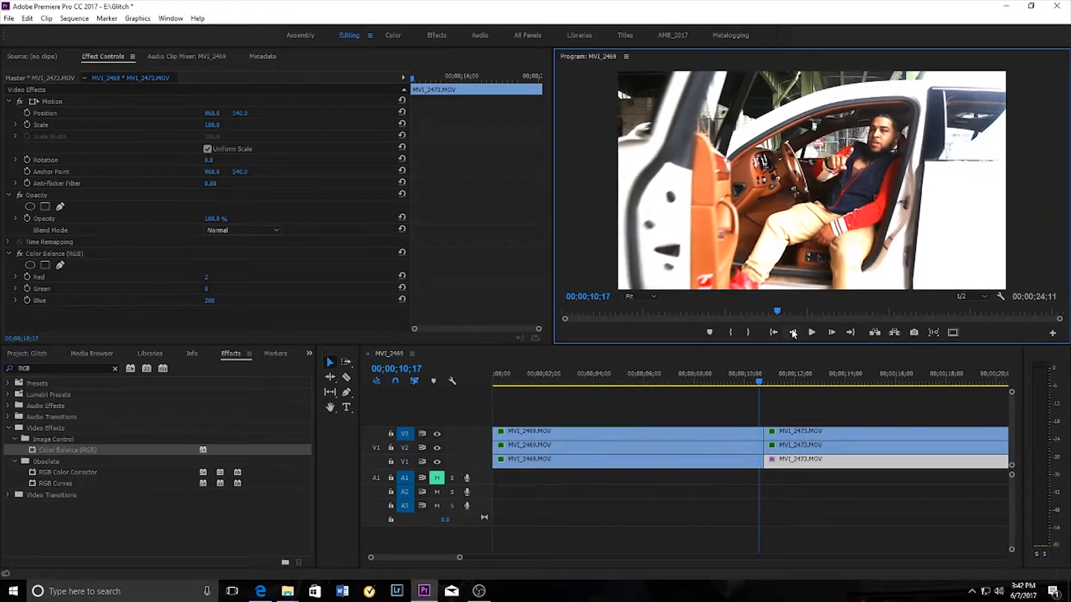
click(773, 332)
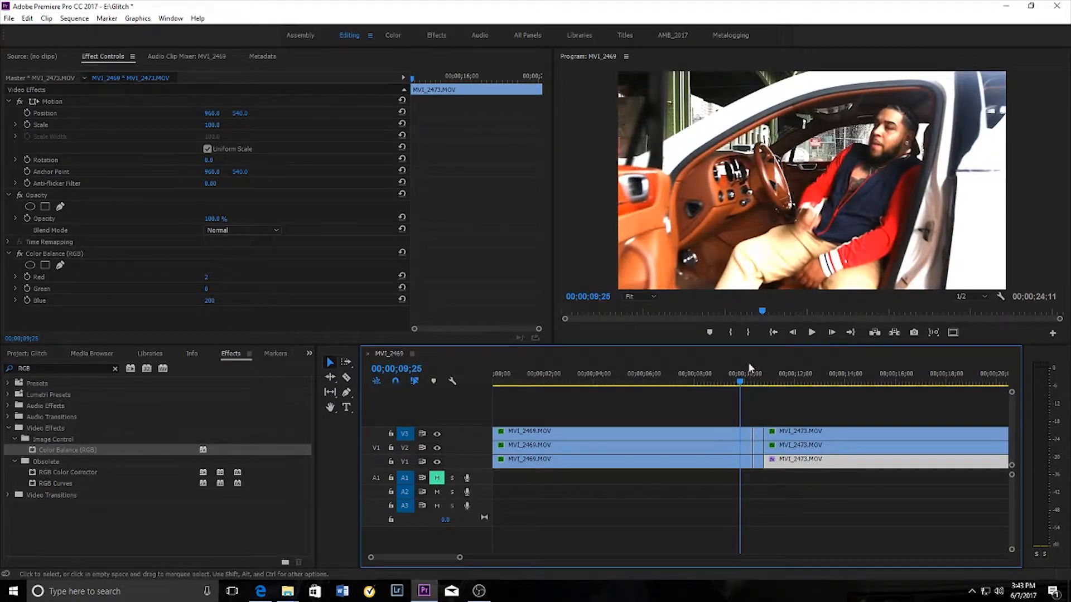
click(741, 383)
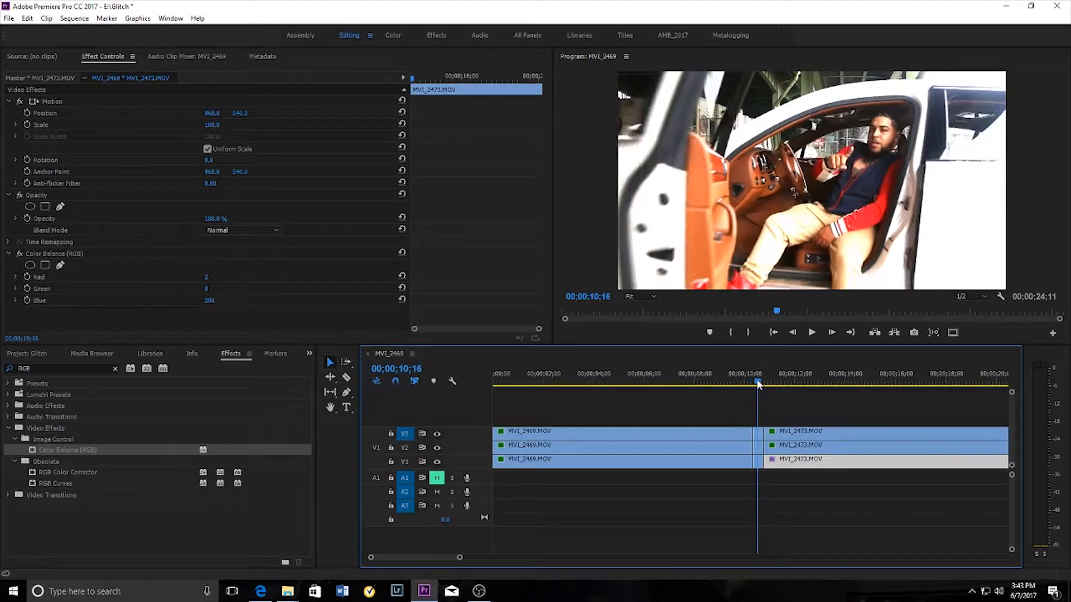
click(831, 332)
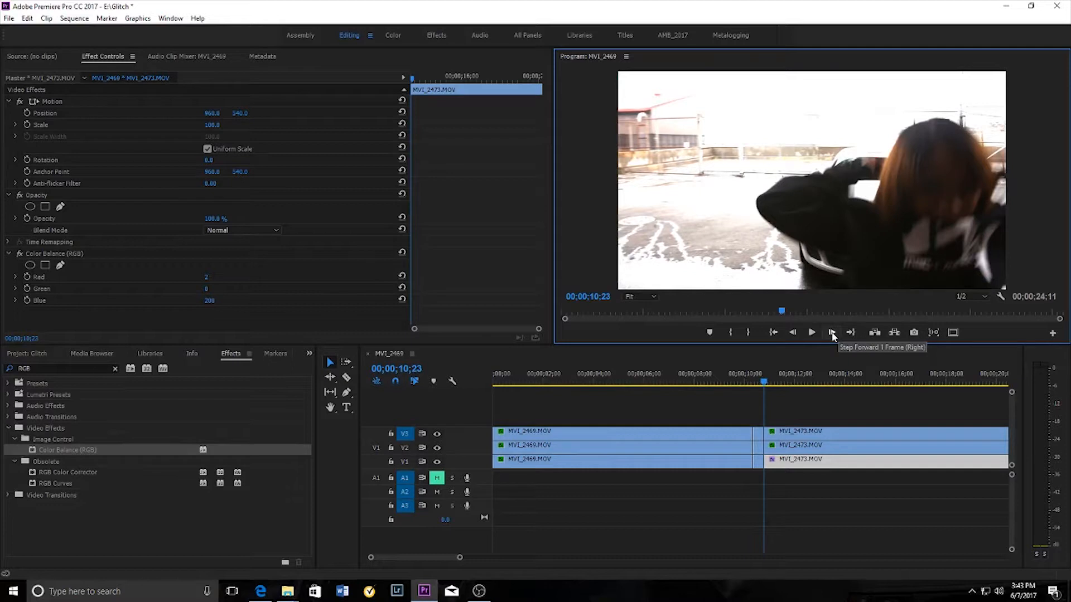
click(831, 332)
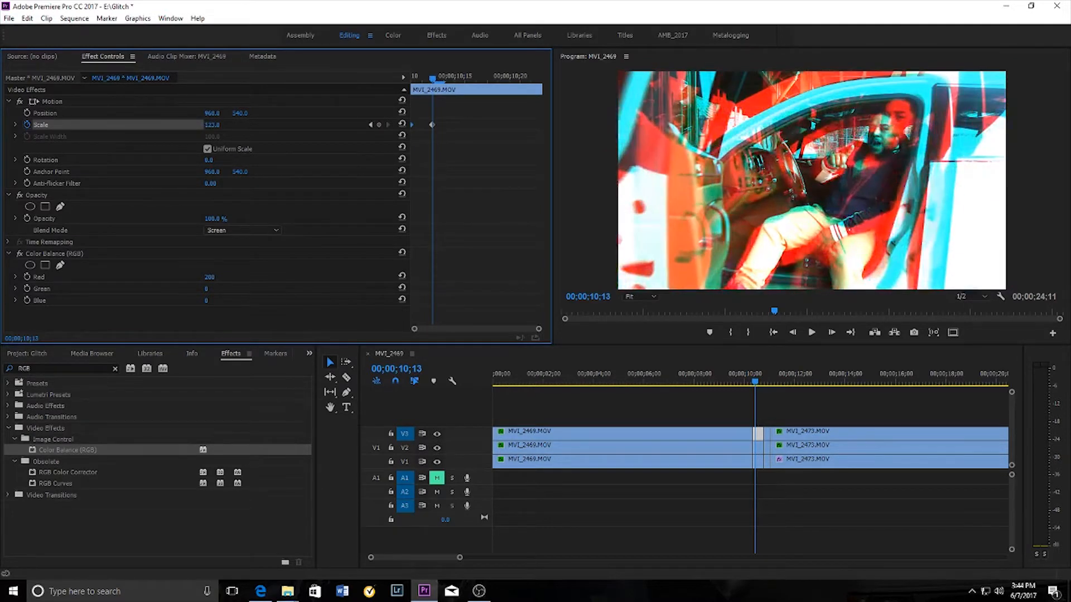
Add Scale keyframes (120, 150, 222) frame by frame and play back the transition.
click(388, 124)
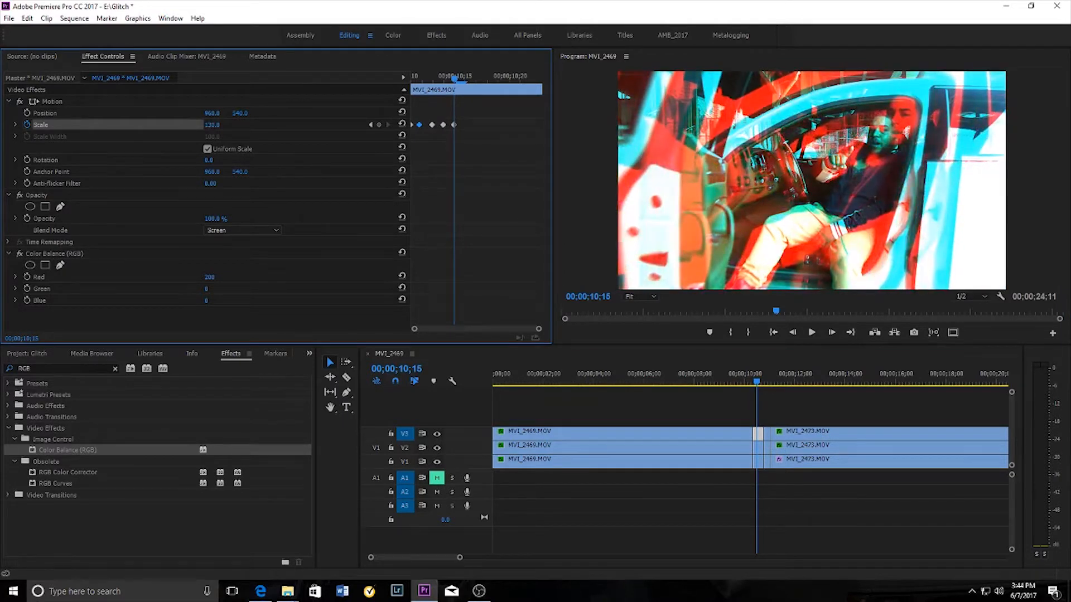
click(792, 332)
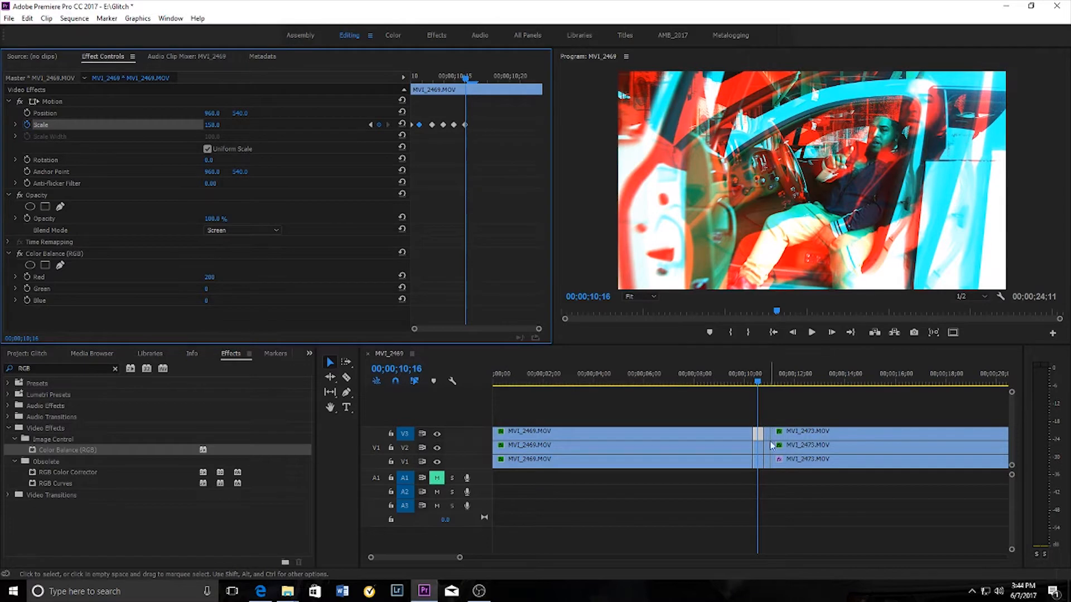
mouse_move(749, 292)
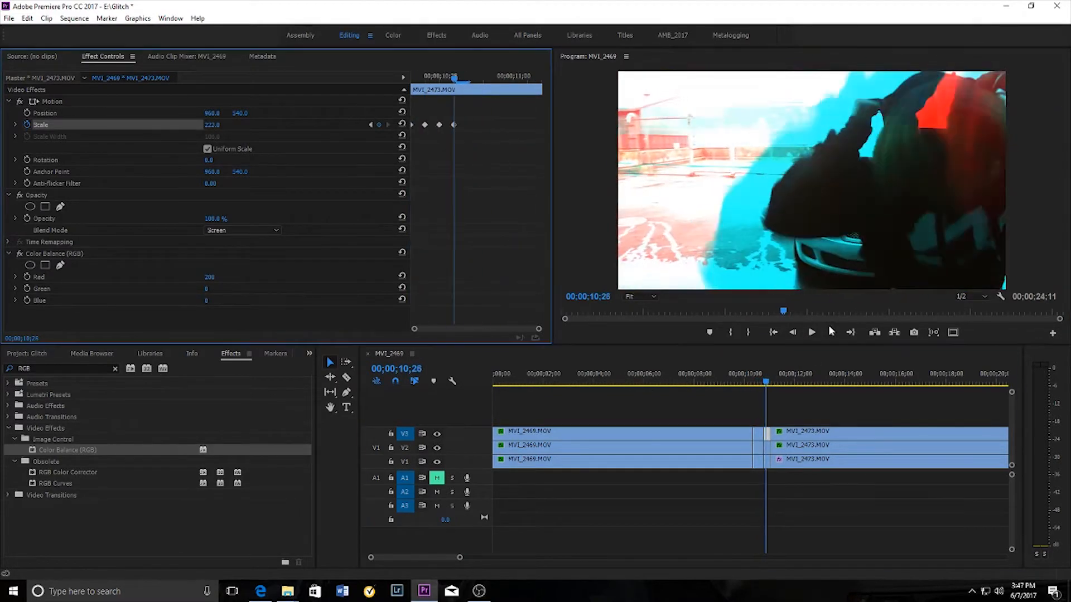
click(812, 332)
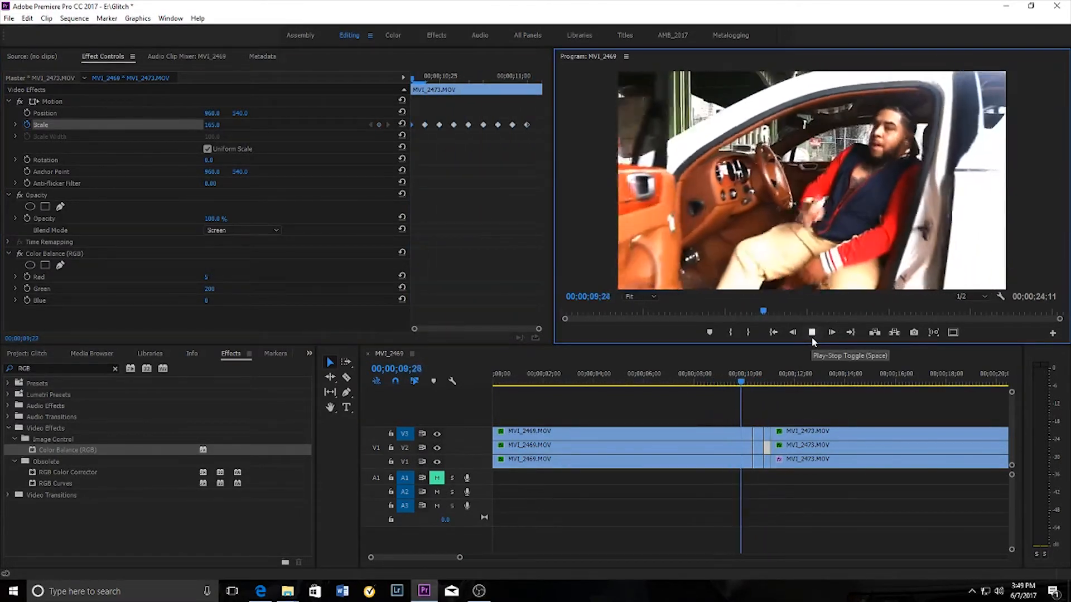
click(812, 332)
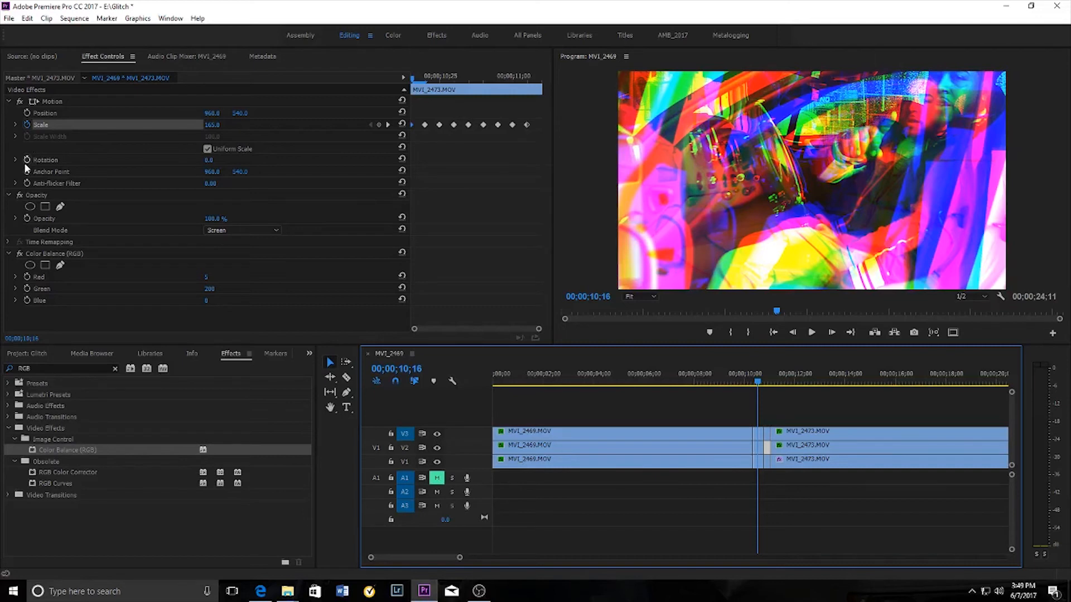
mouse_move(766, 402)
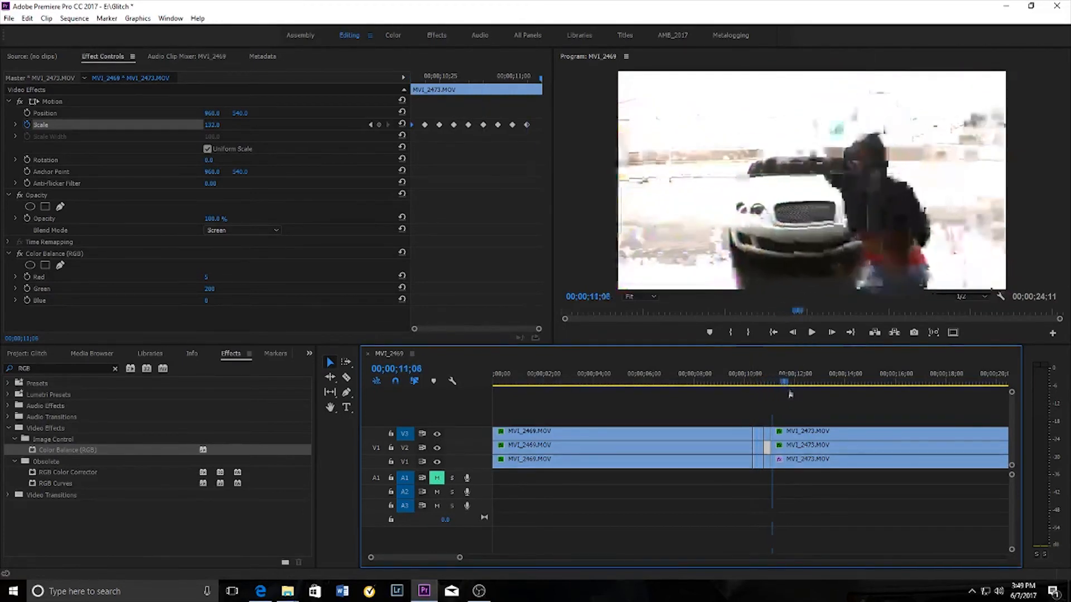
click(737, 380)
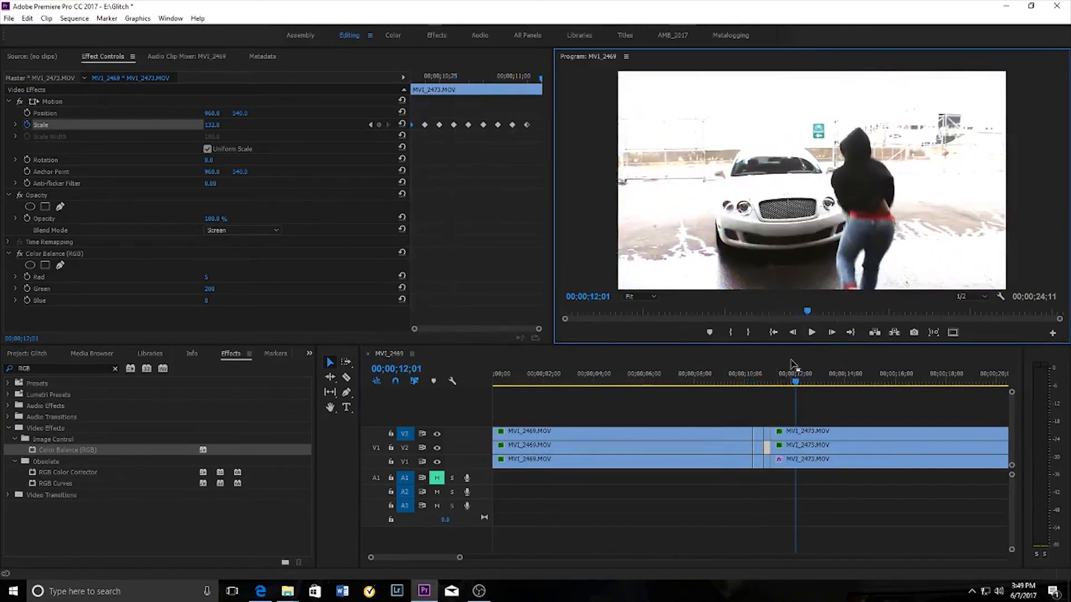
click(811, 333)
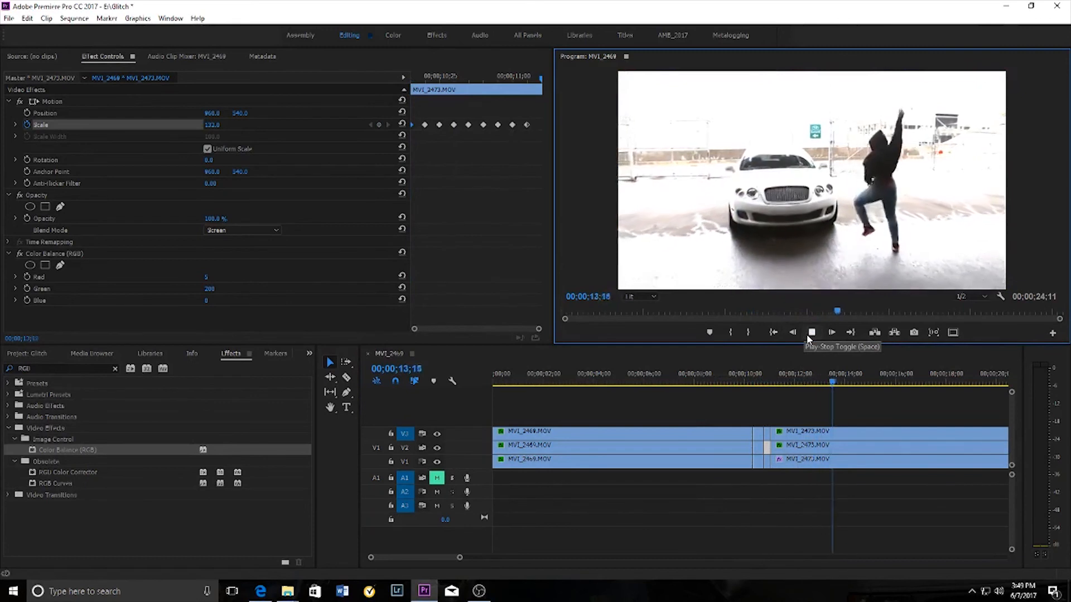
click(812, 332)
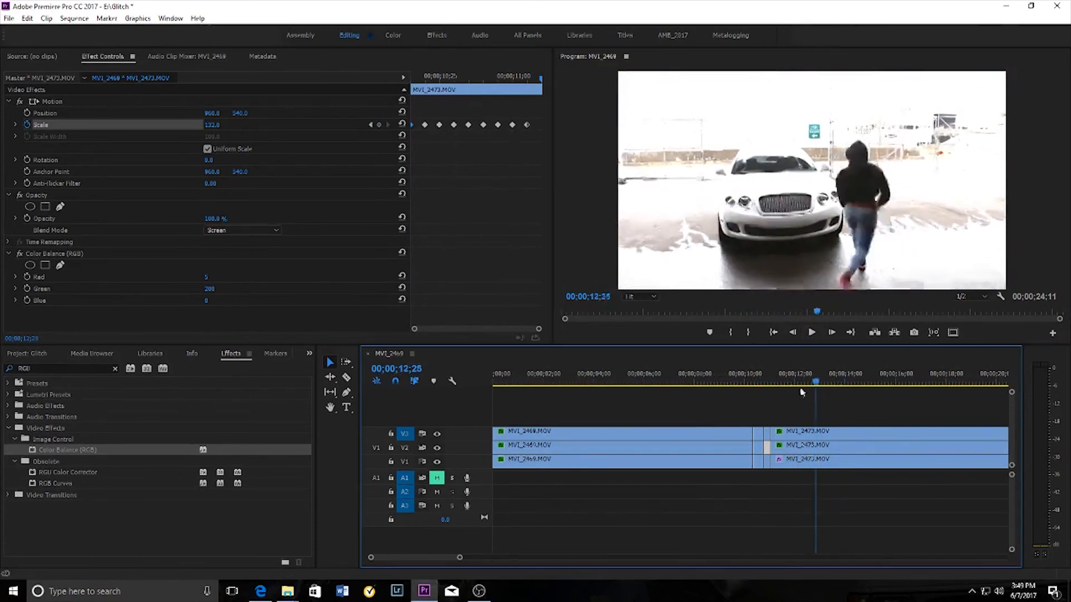